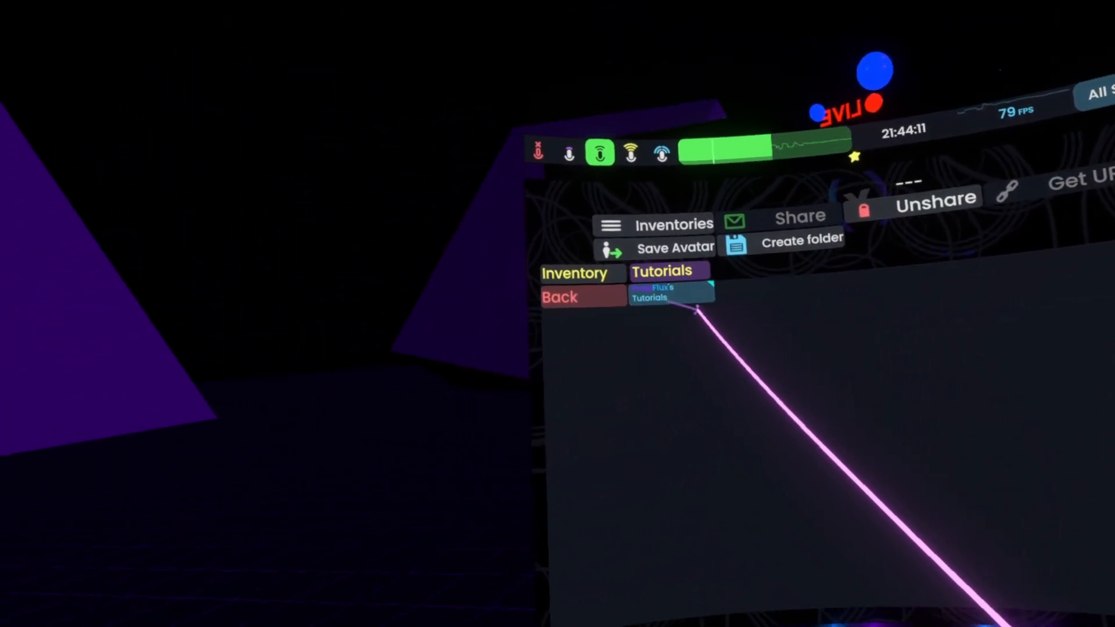
# - Navigate to ProtoFlux's Tutorials > Lights and spawn the Light Example World orb
pyautogui.click(670, 292)
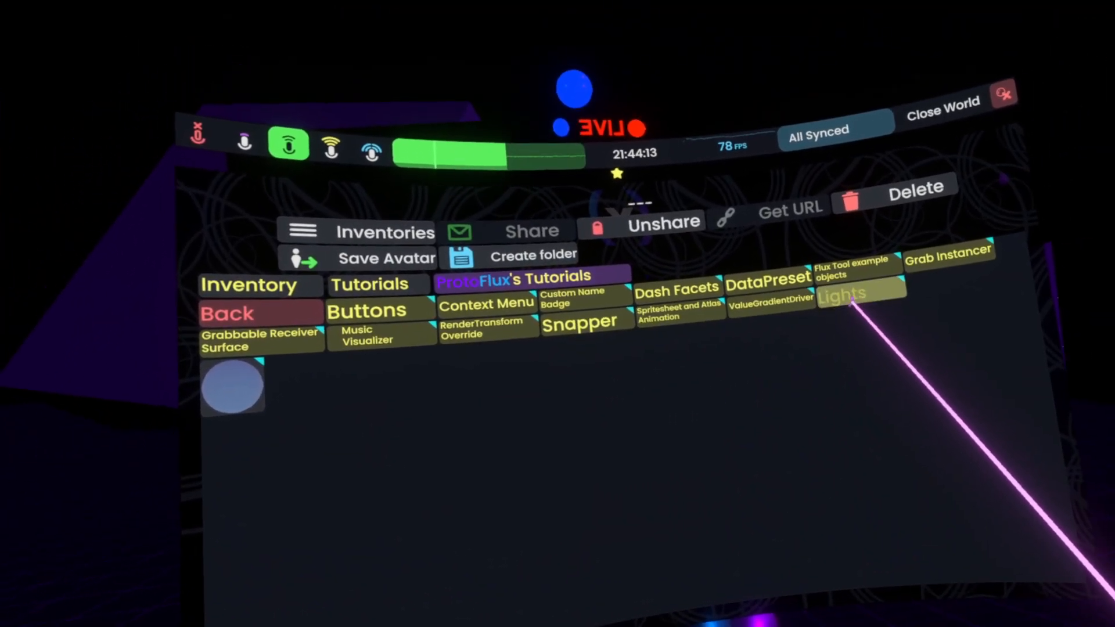
pyautogui.click(860, 292)
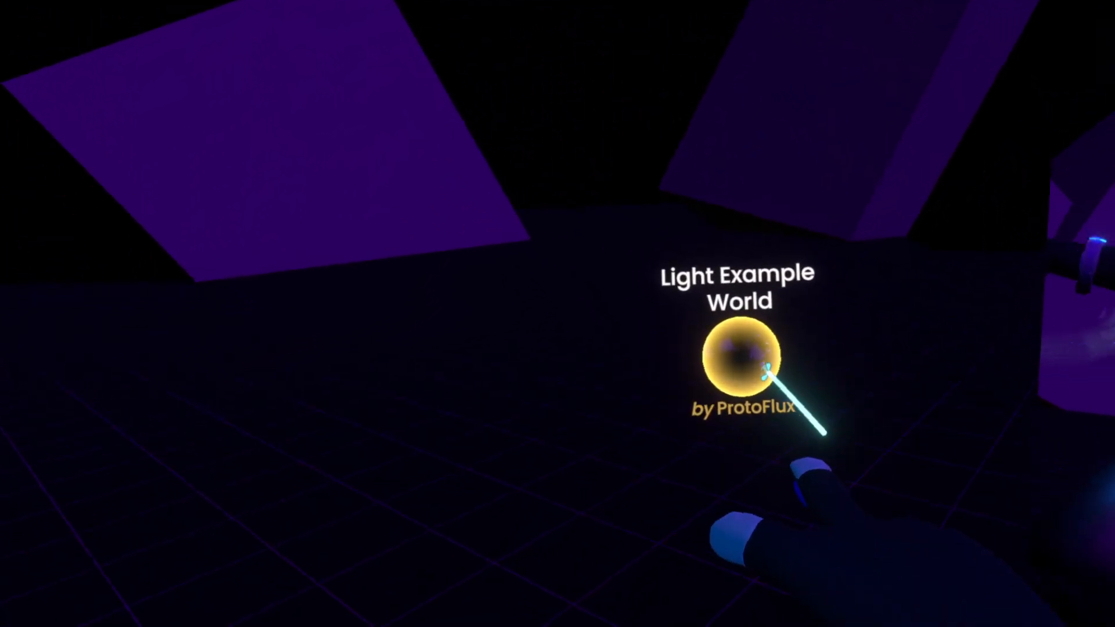
# - Open the metadata editor for the Light Example World orb
pyautogui.click(739, 355)
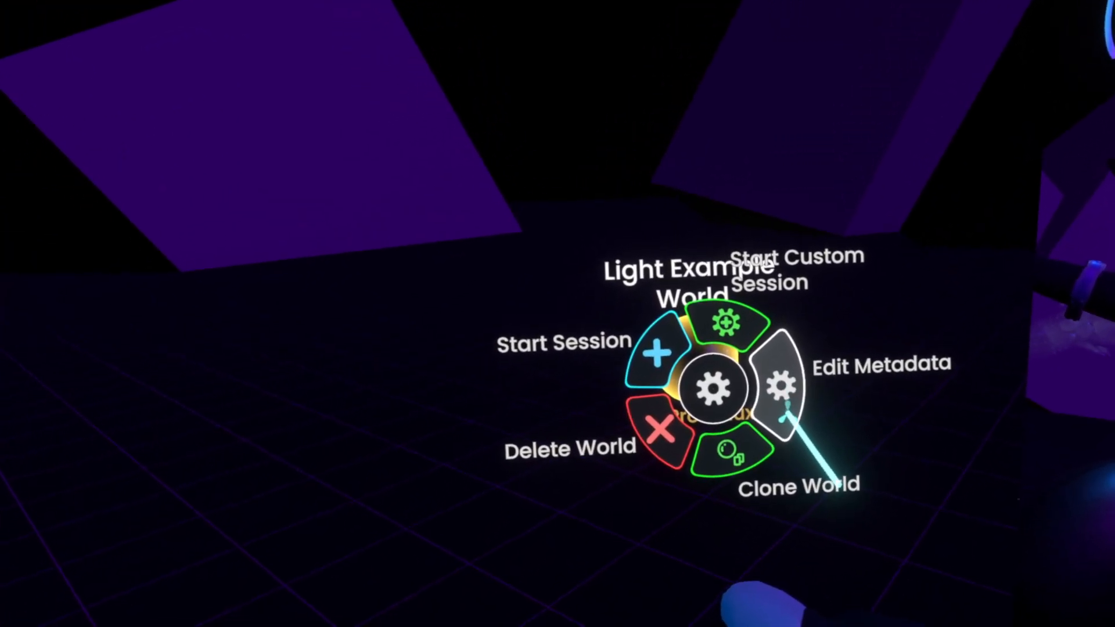
pyautogui.click(780, 384)
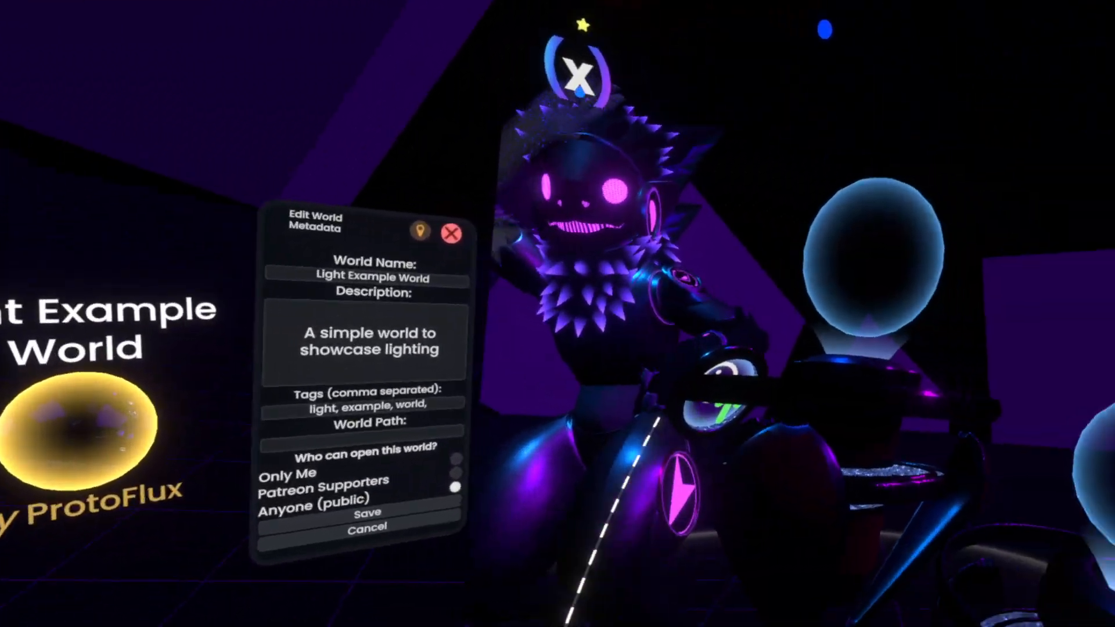
pyautogui.moveTo(554, 314)
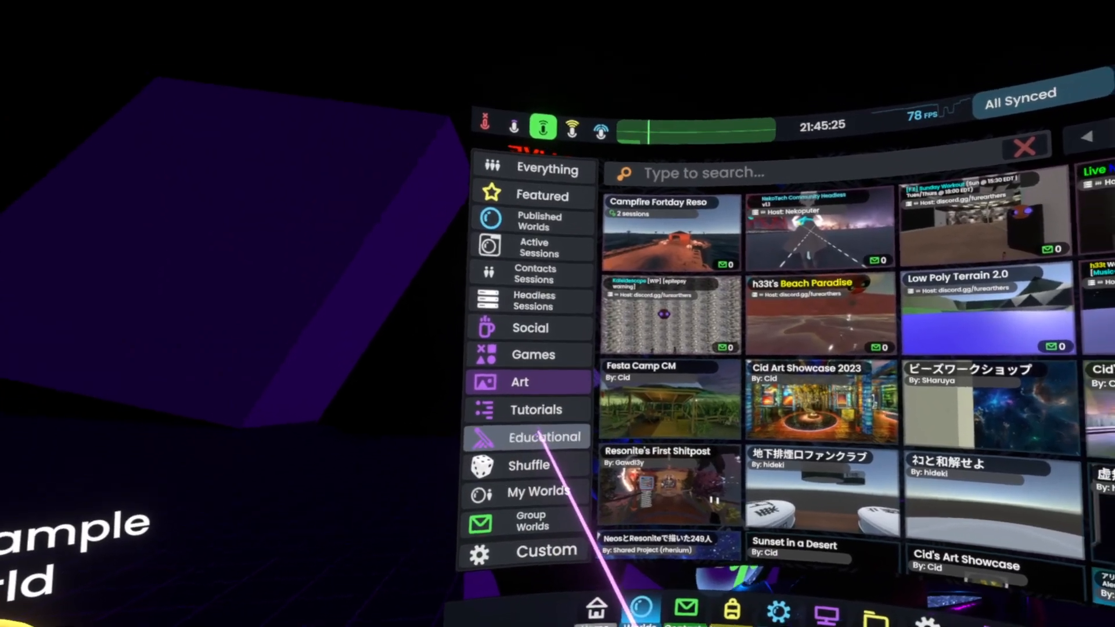
# - Show Everything in Worlds and view the Light Example World and ProtoFlux Home sessions
pyautogui.click(545, 437)
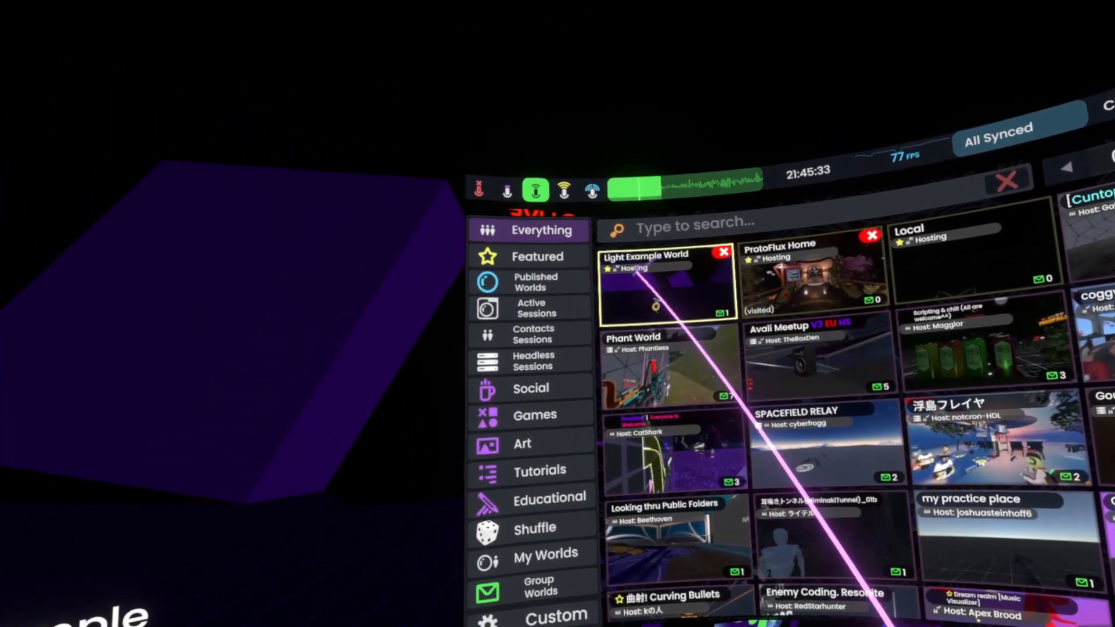
pyautogui.click(667, 285)
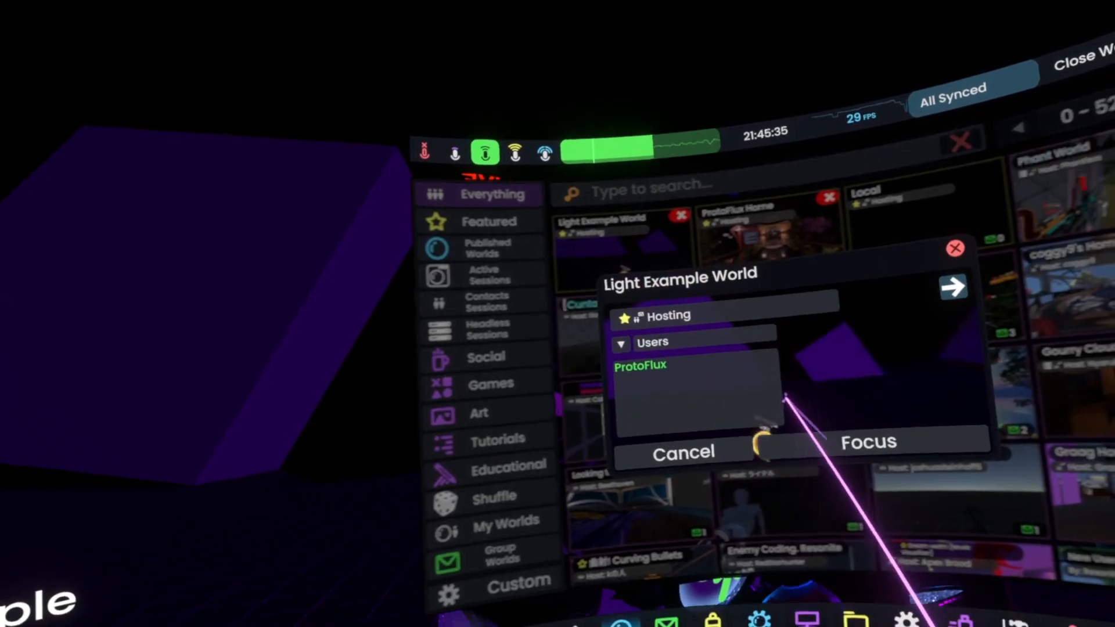
pyautogui.click(750, 234)
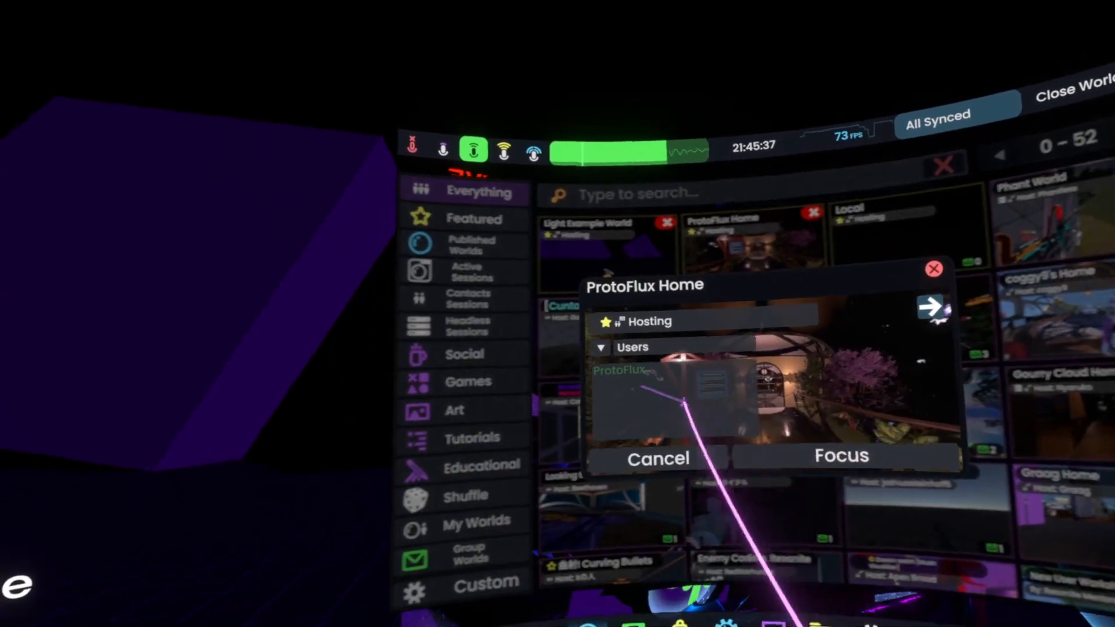
pyautogui.click(655, 457)
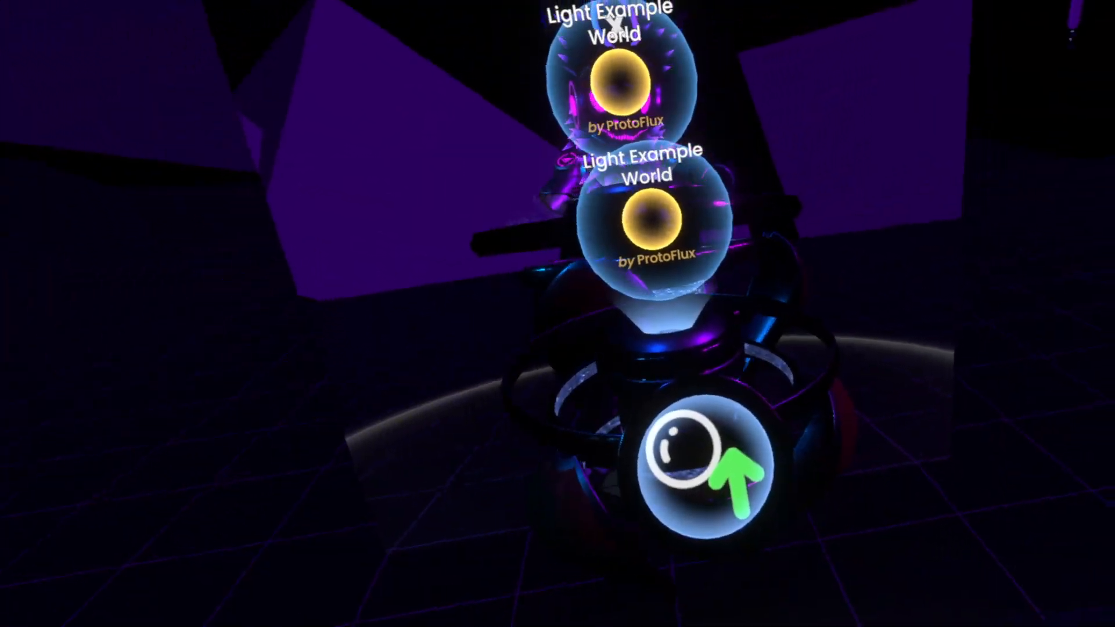
# - Upload the Light Example World orb from the world publisher
pyautogui.click(667, 462)
pyautogui.write('L')
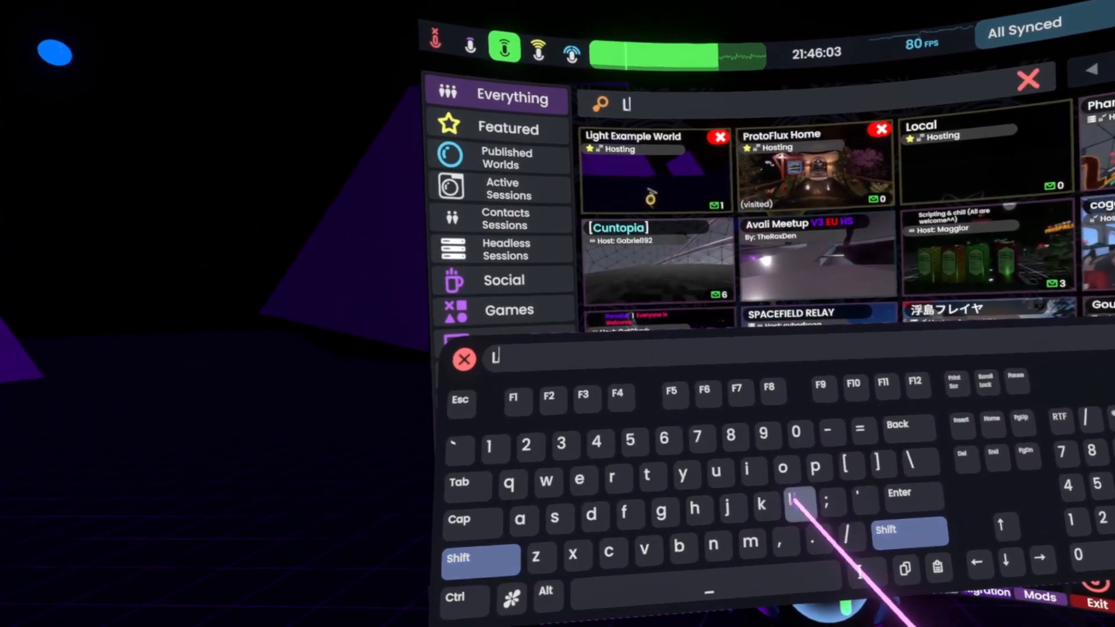
# - Search 'Light example', open the Light Example World session details, then close them
pyautogui.write('ight')
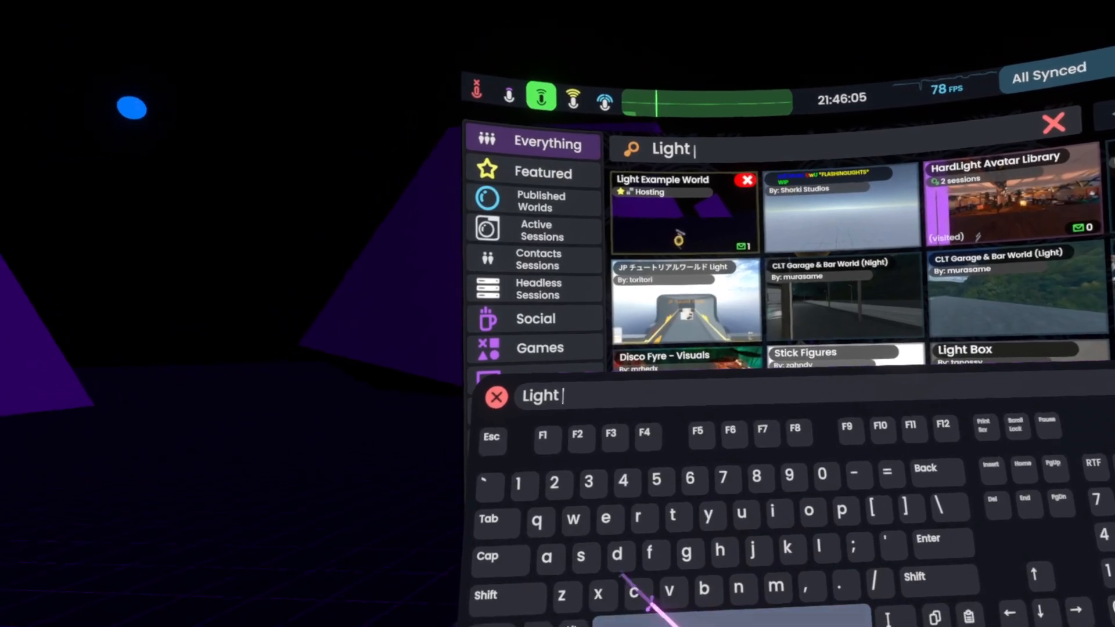
pyautogui.write('example')
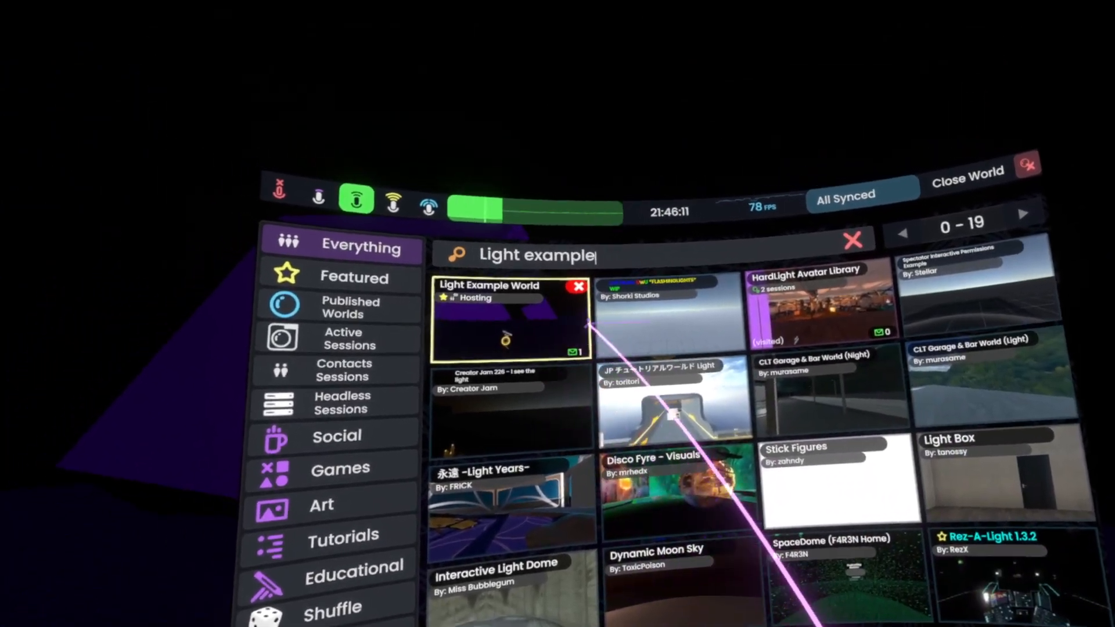
pyautogui.click(509, 318)
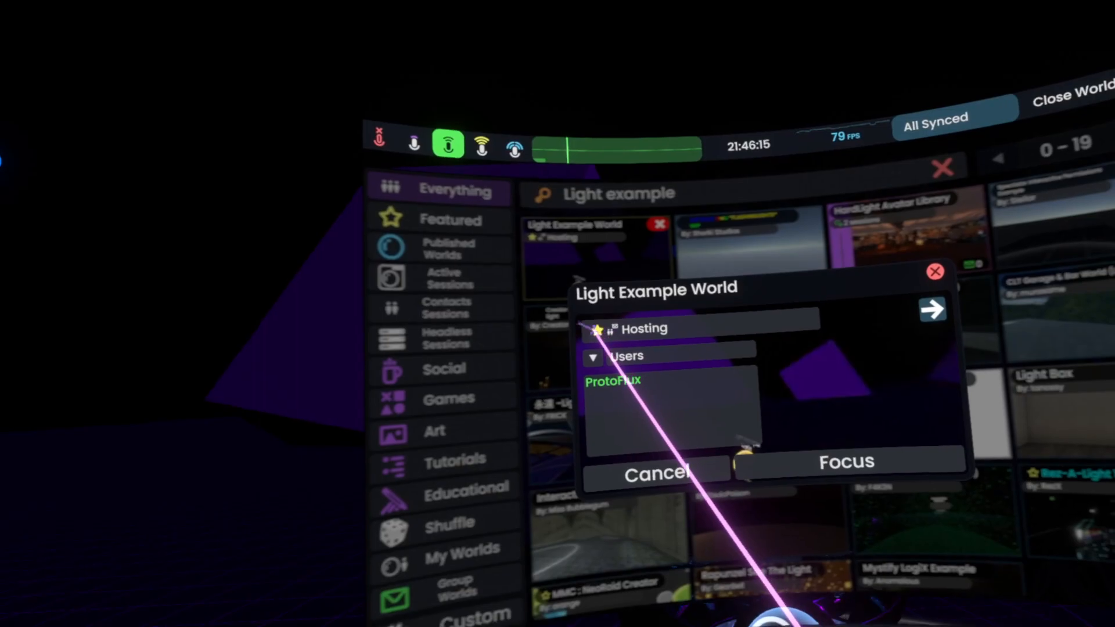
pyautogui.click(845, 462)
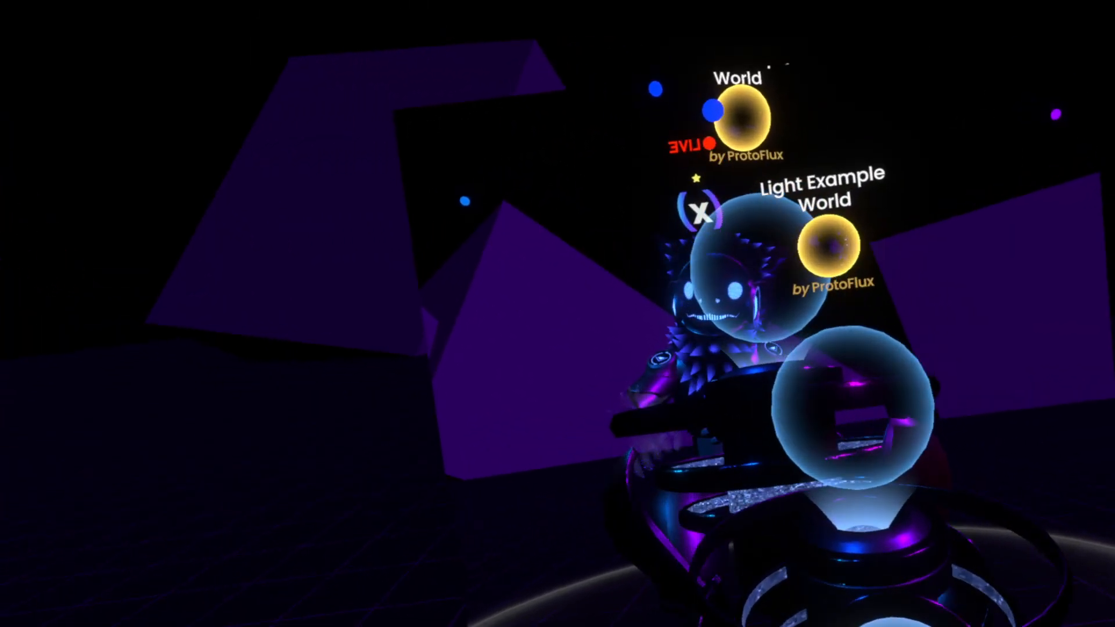